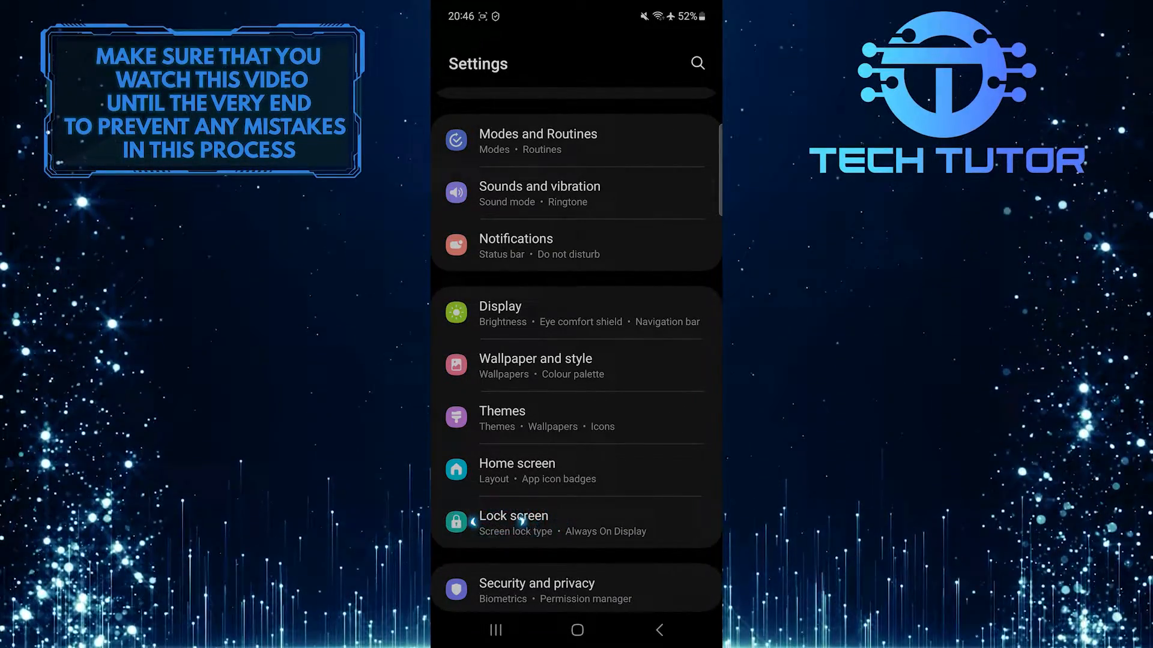
# Reach the Always On Display page through Lock screen and head for its clock style choices
pyautogui.click(513, 515)
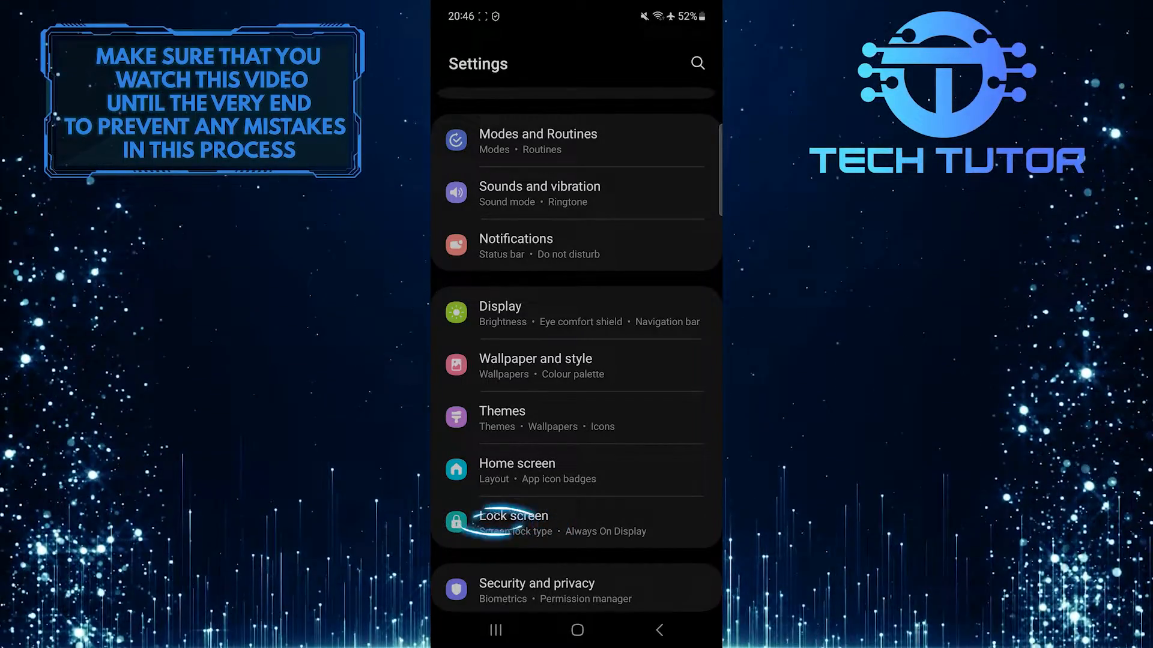
pyautogui.click(513, 516)
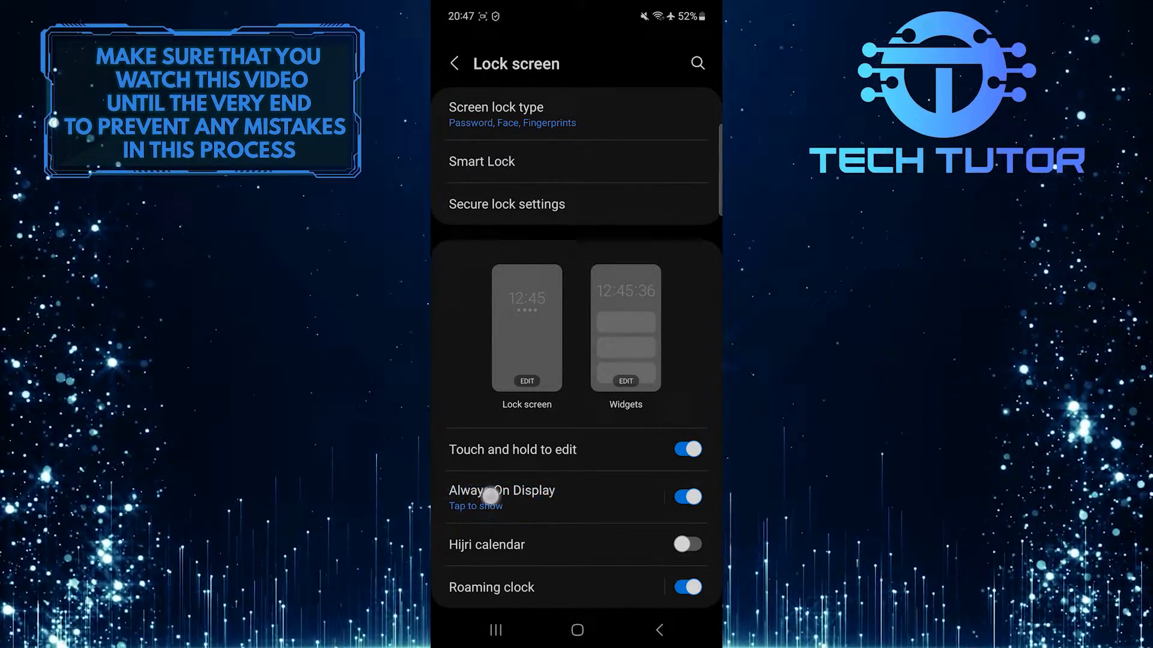
pyautogui.click(502, 490)
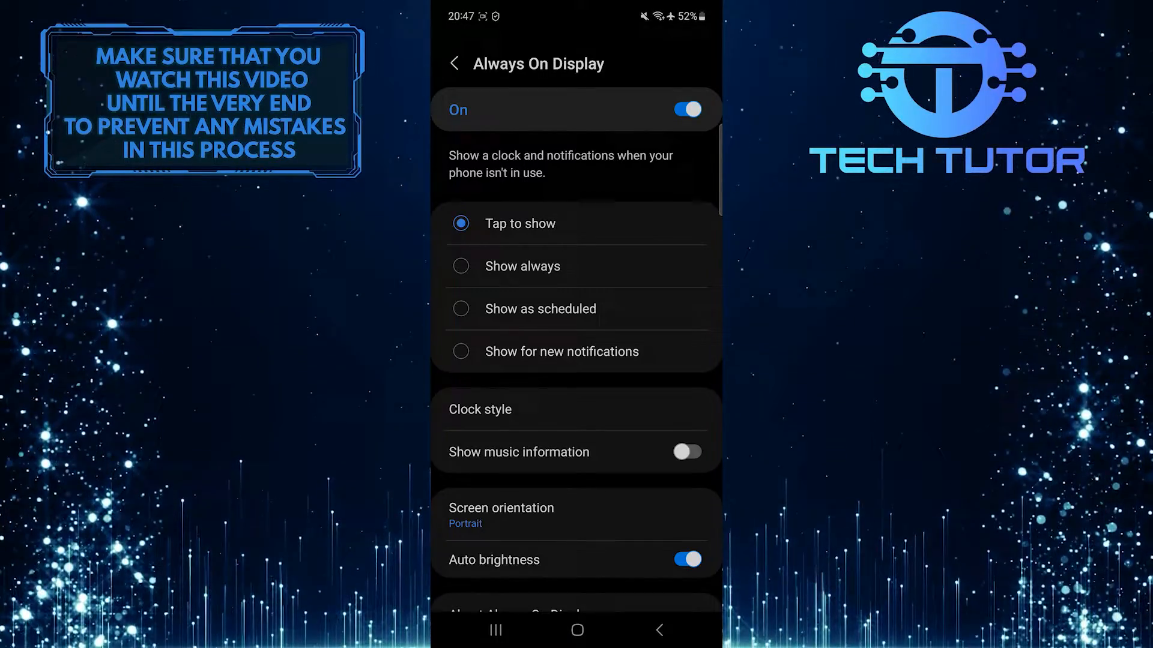
pyautogui.click(479, 409)
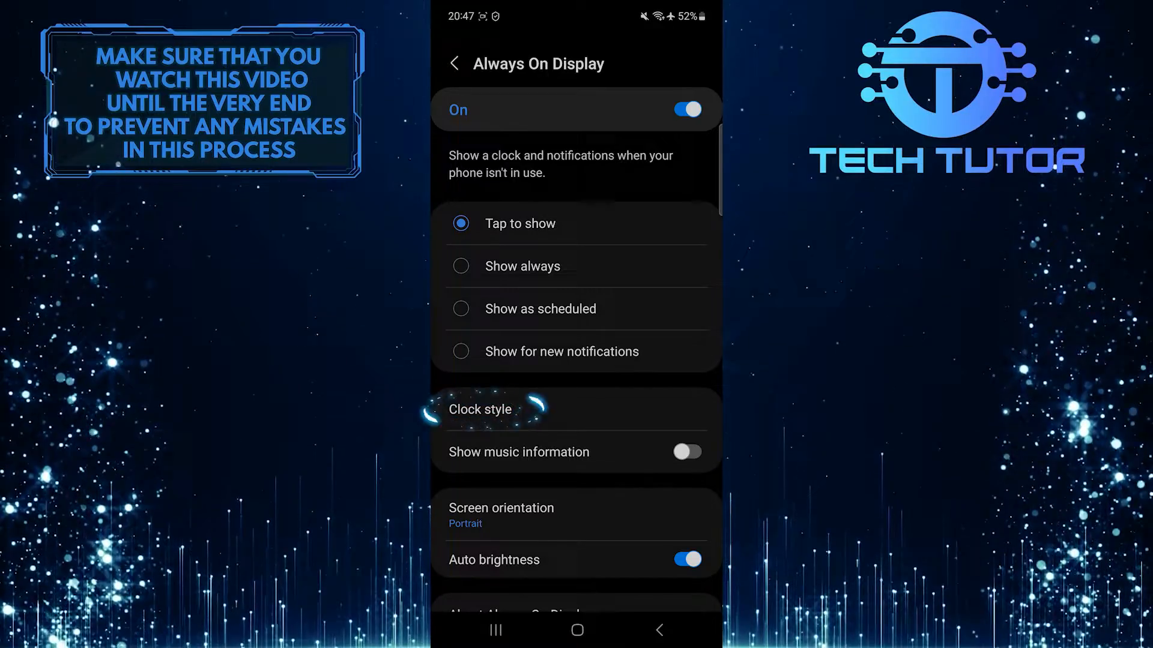
# Choose the first single digital clock with date under Select clock and confirm with Done
pyautogui.click(479, 408)
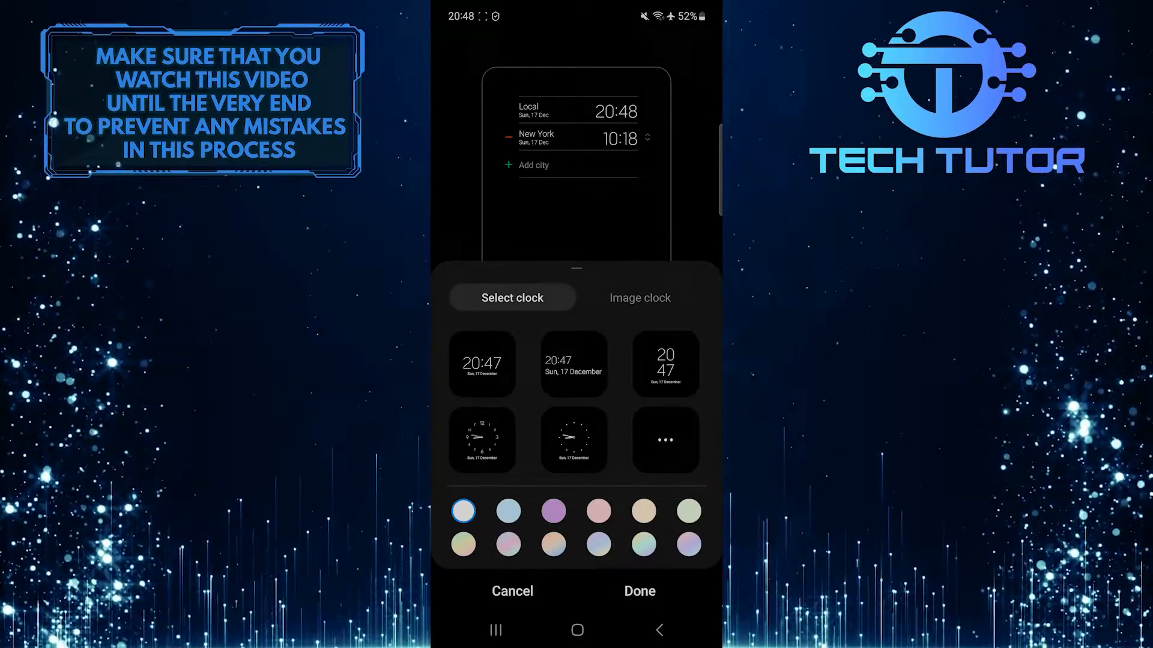
pyautogui.click(481, 363)
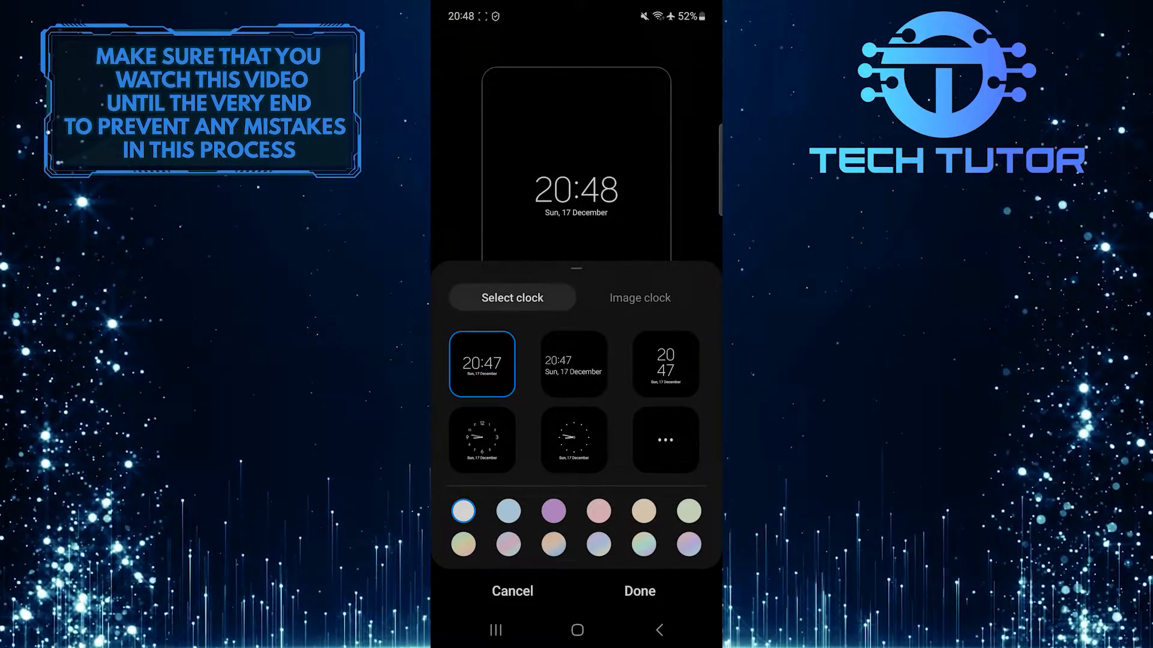
pyautogui.click(639, 591)
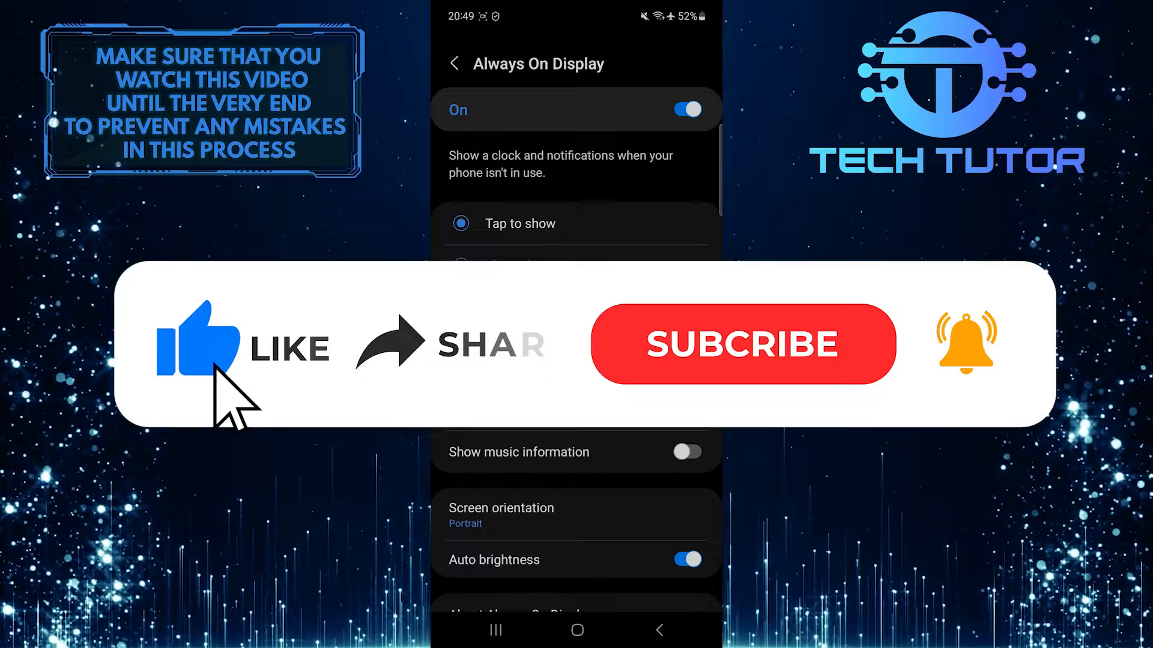
pyautogui.moveTo(412, 374)
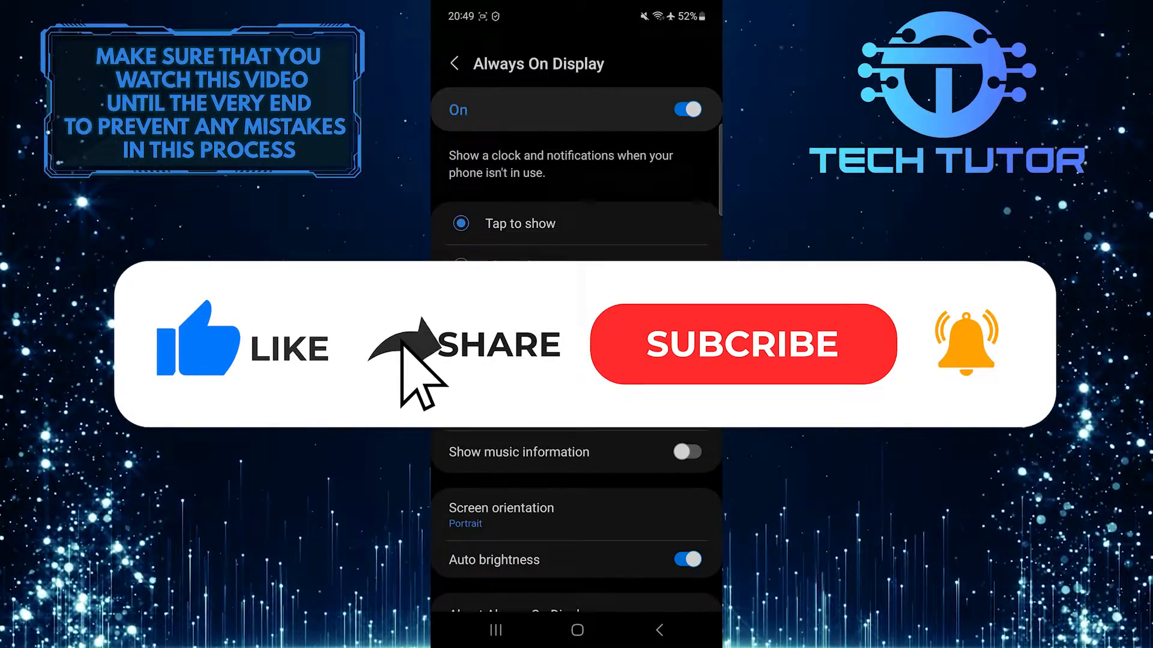
pyautogui.click(742, 343)
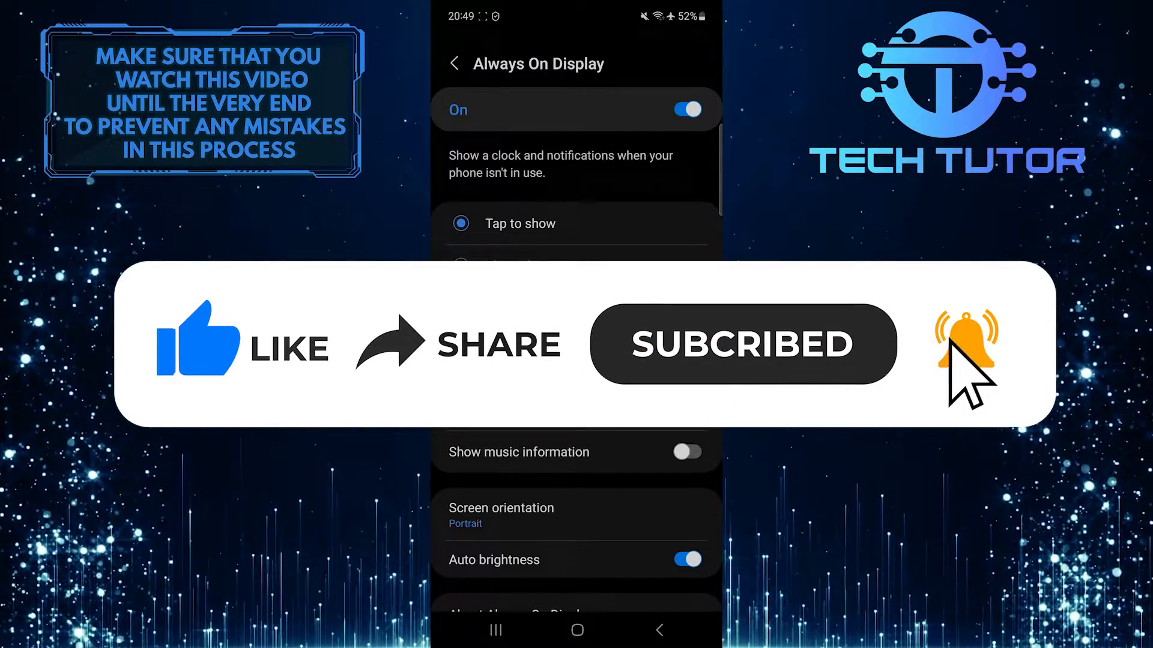